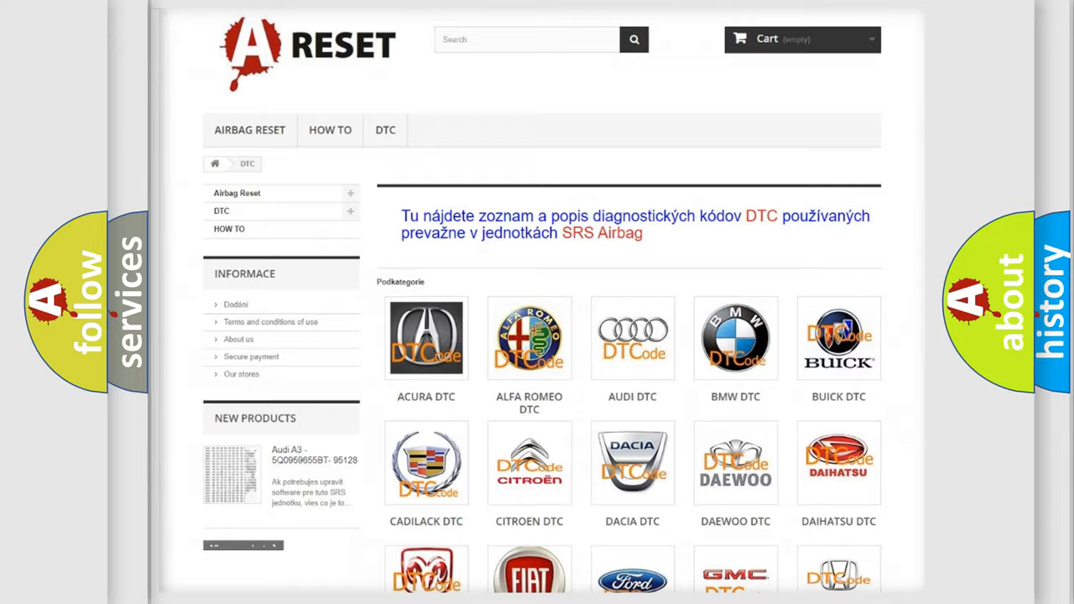
- Scroll past the brand logos and open the LEXUS DTC subcategory page
{"action": "scroll", "scroll_direction": "down", "scroll_amount": 3}
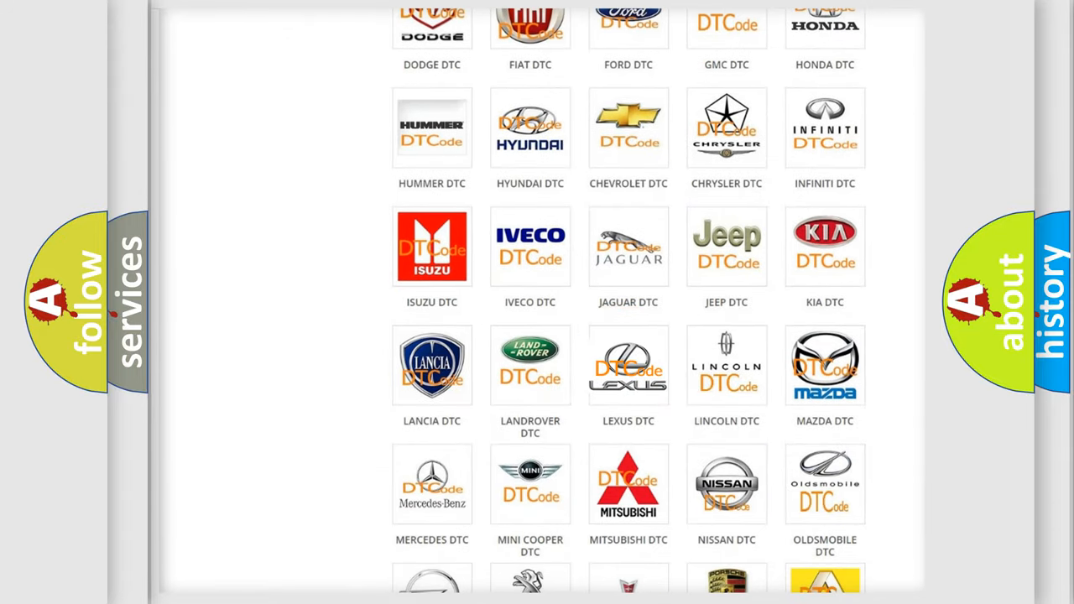
{"action": "left_click", "coordinate": [628, 365]}
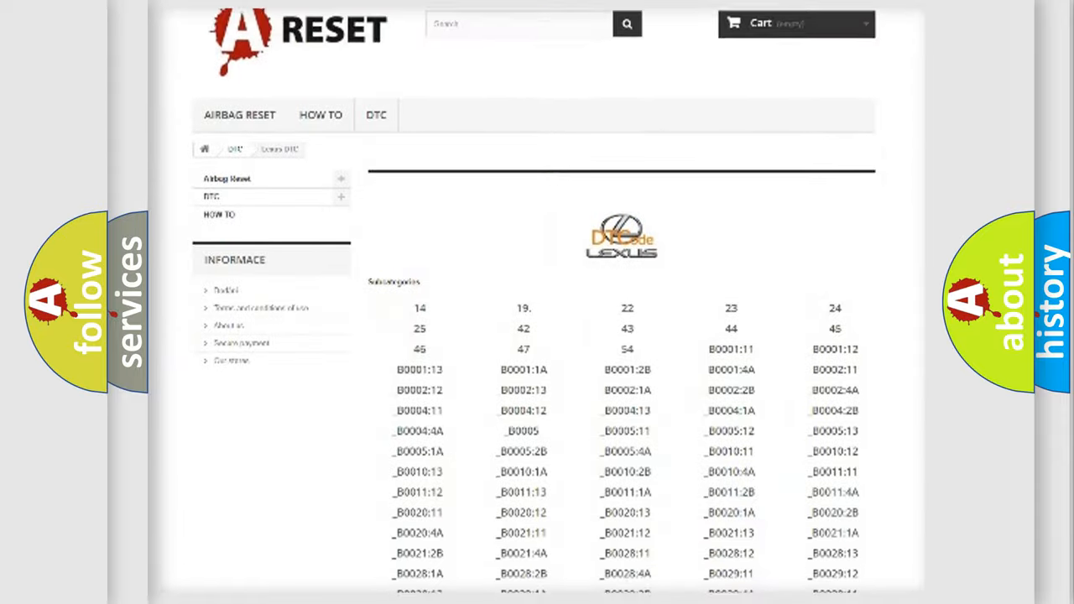
{"action": "scroll", "scroll_direction": "down", "scroll_amount": 3}
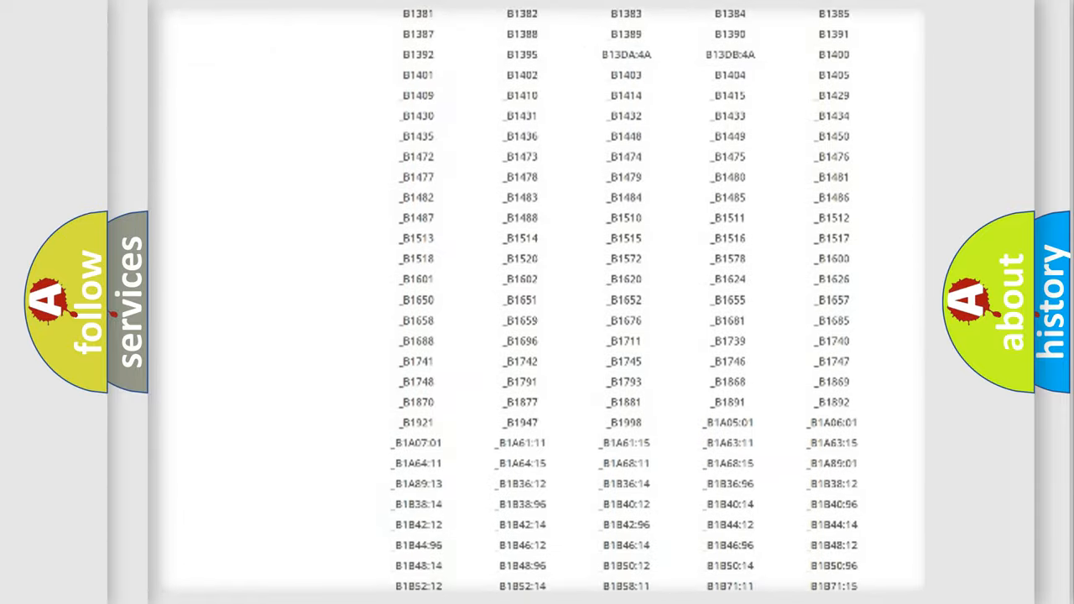
{"action": "scroll", "scroll_direction": "up", "scroll_amount": 3}
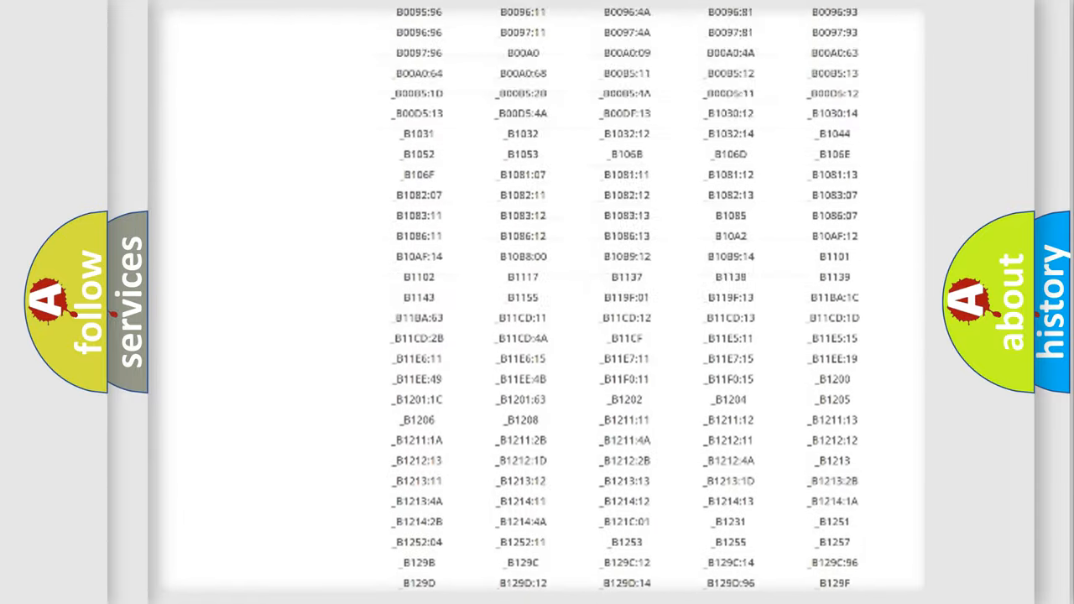
{"action": "scroll", "scroll_direction": "up", "scroll_amount": 3}
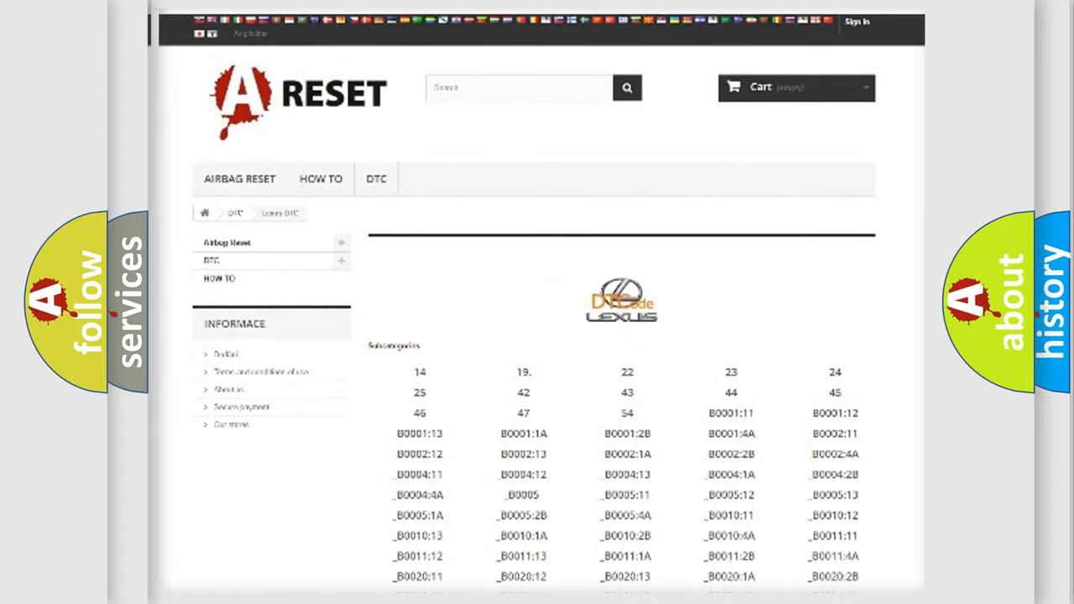